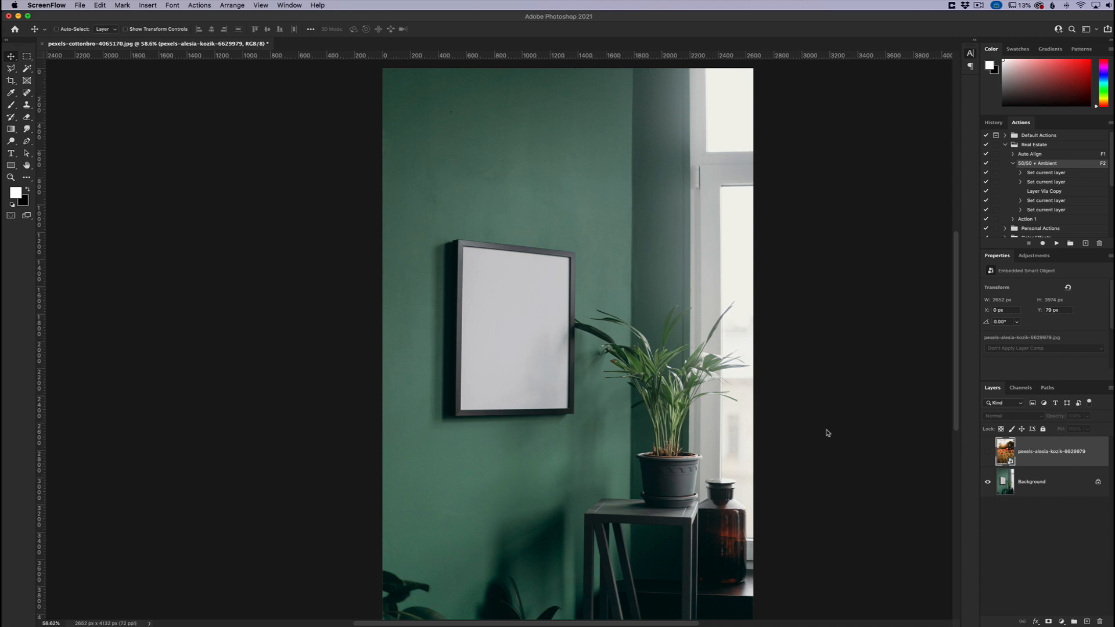
pyautogui.moveTo(523, 309)
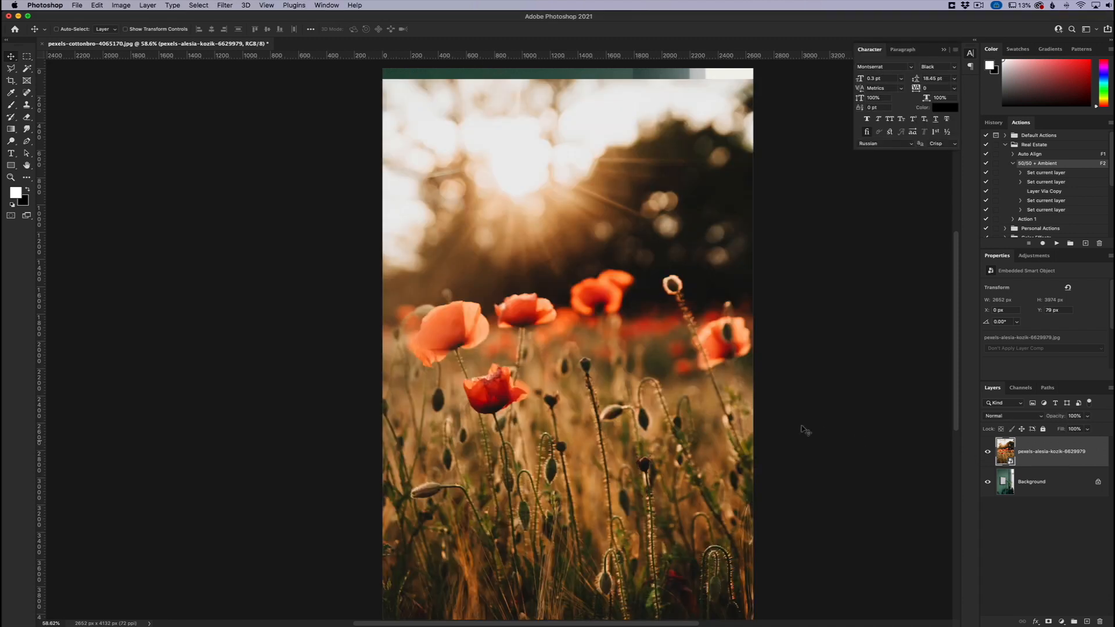
pyautogui.moveTo(499, 270)
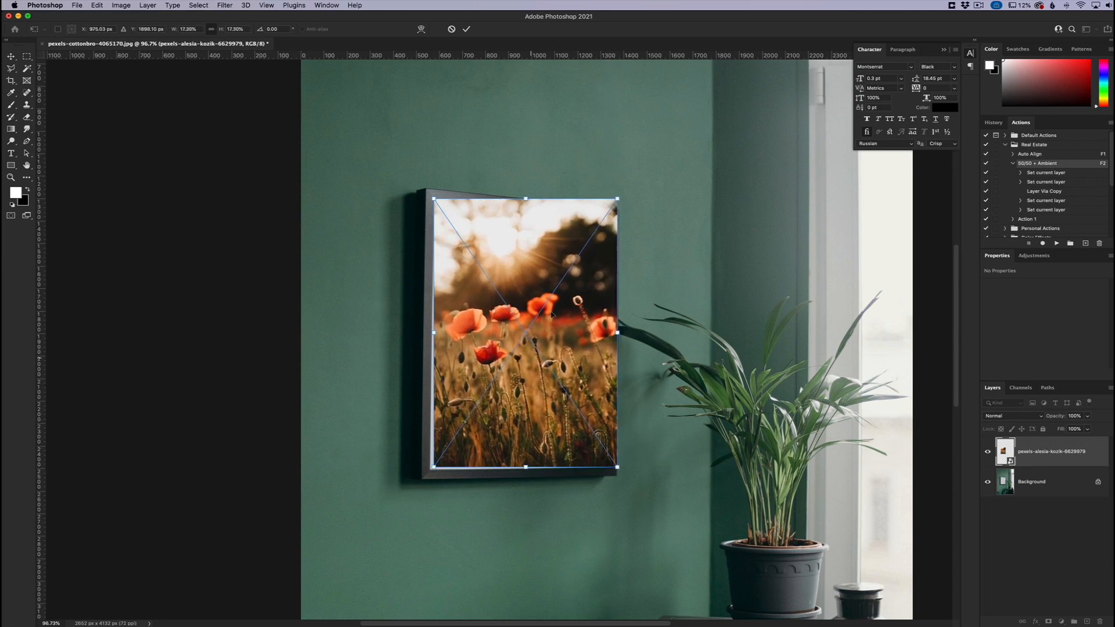
pyautogui.moveTo(500, 316)
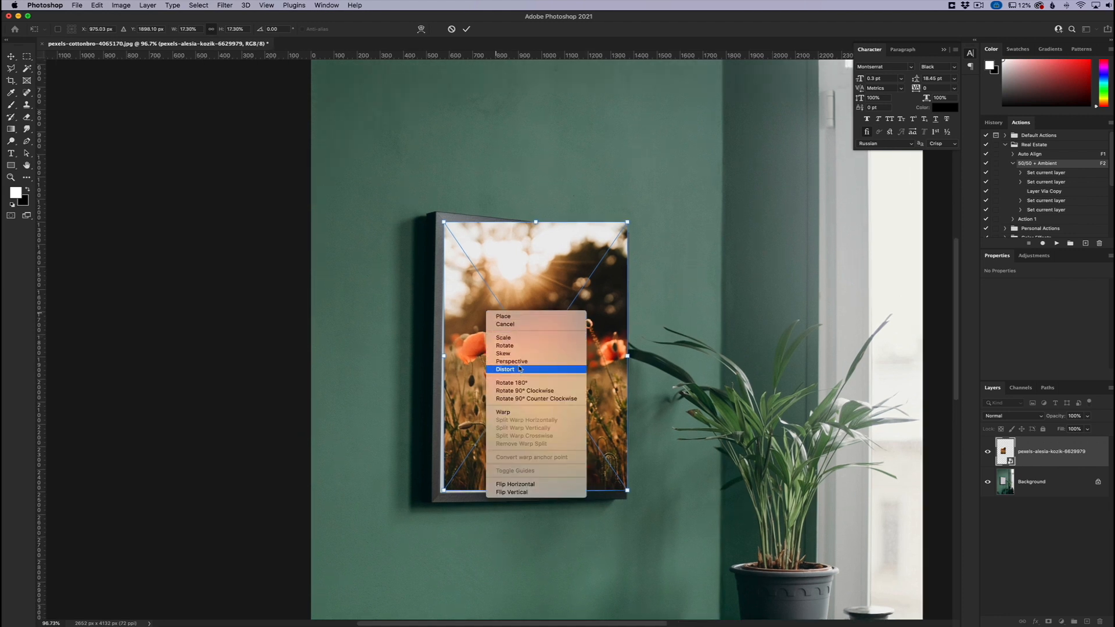
# - Switch the poppy photo's Free Transform to Distort for corner-by-corner fitting
pyautogui.click(505, 369)
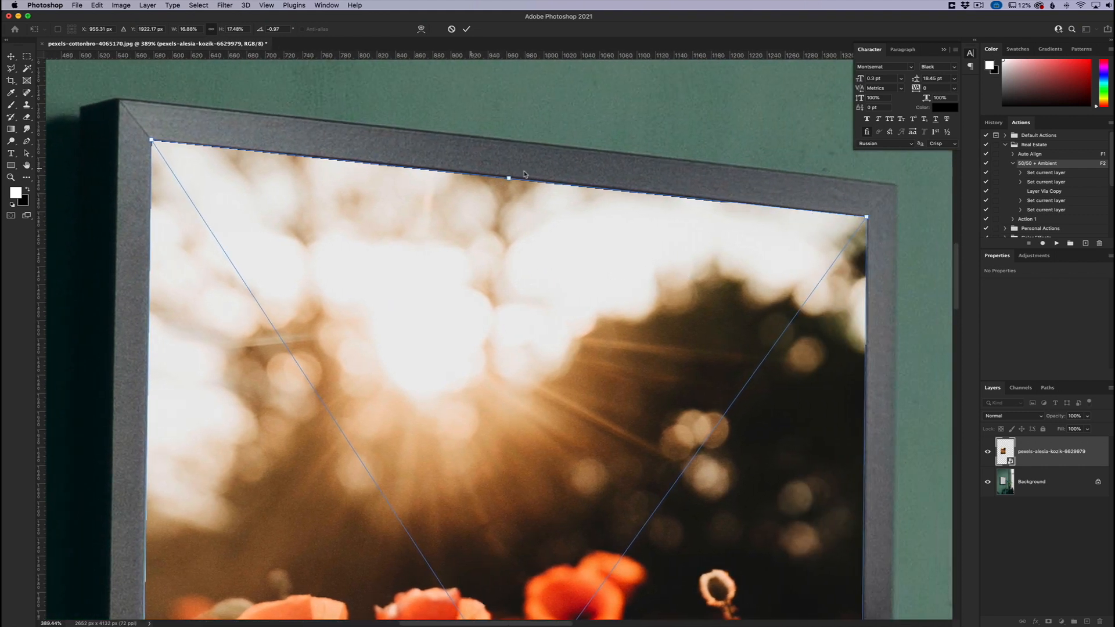
# - Refine the poppy photo with a Perspective transform and commit its fitted shape
pyautogui.rightClick(524, 175)
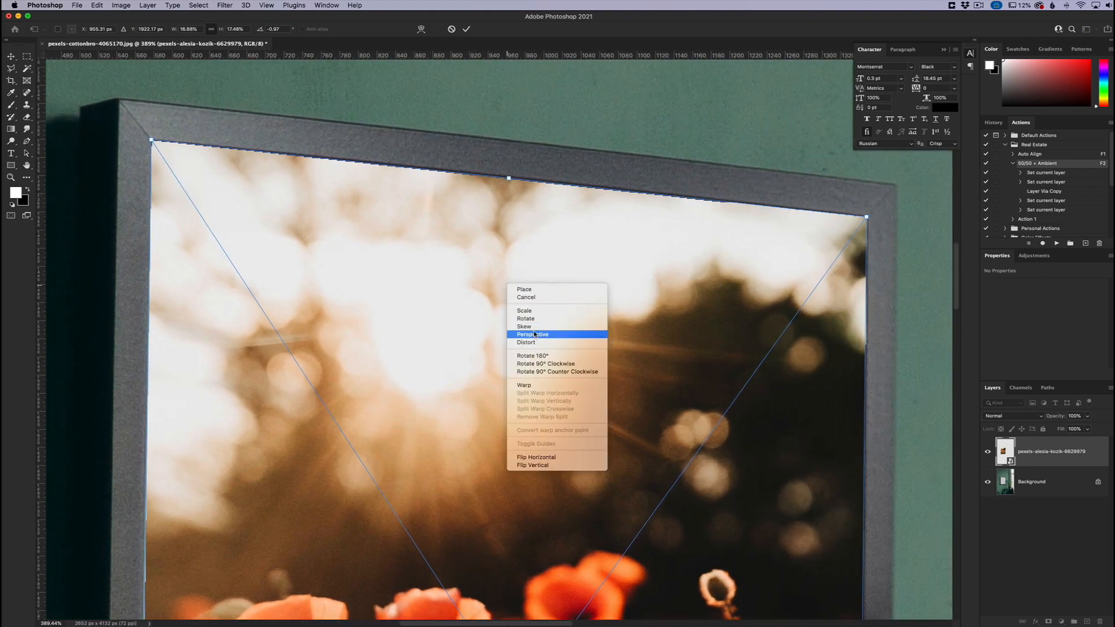
pyautogui.click(524, 385)
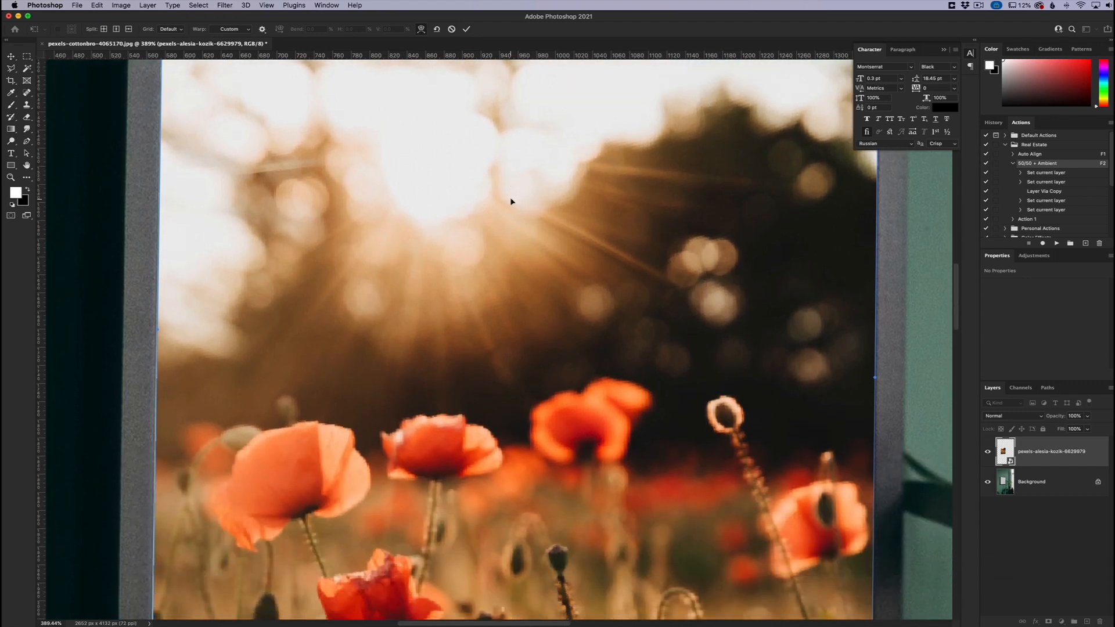
pyautogui.scroll(-3)
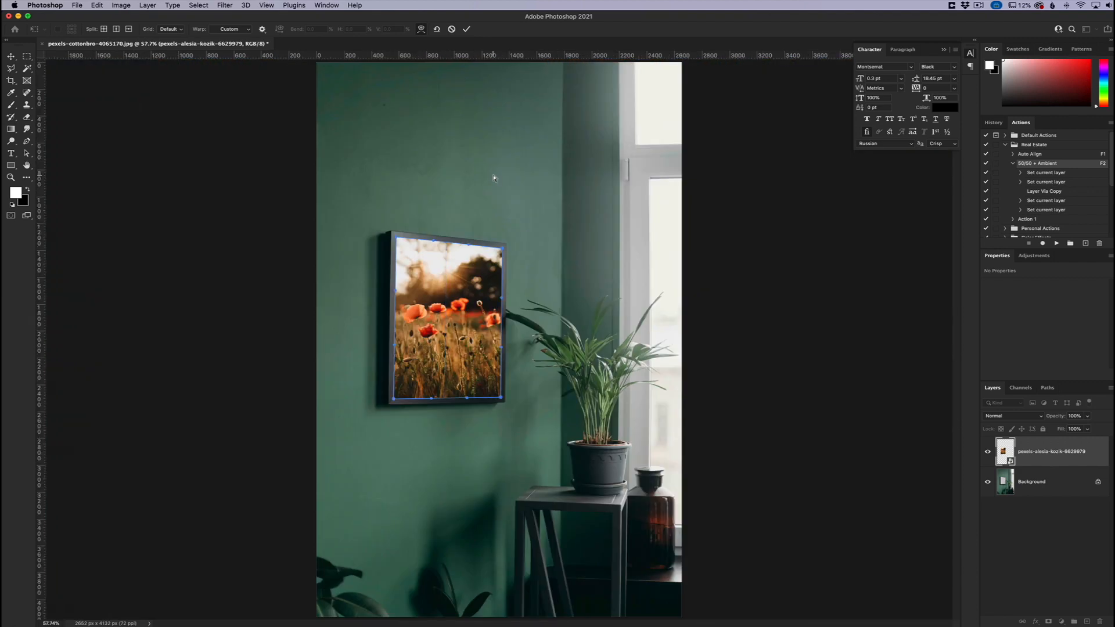
pyautogui.click(467, 29)
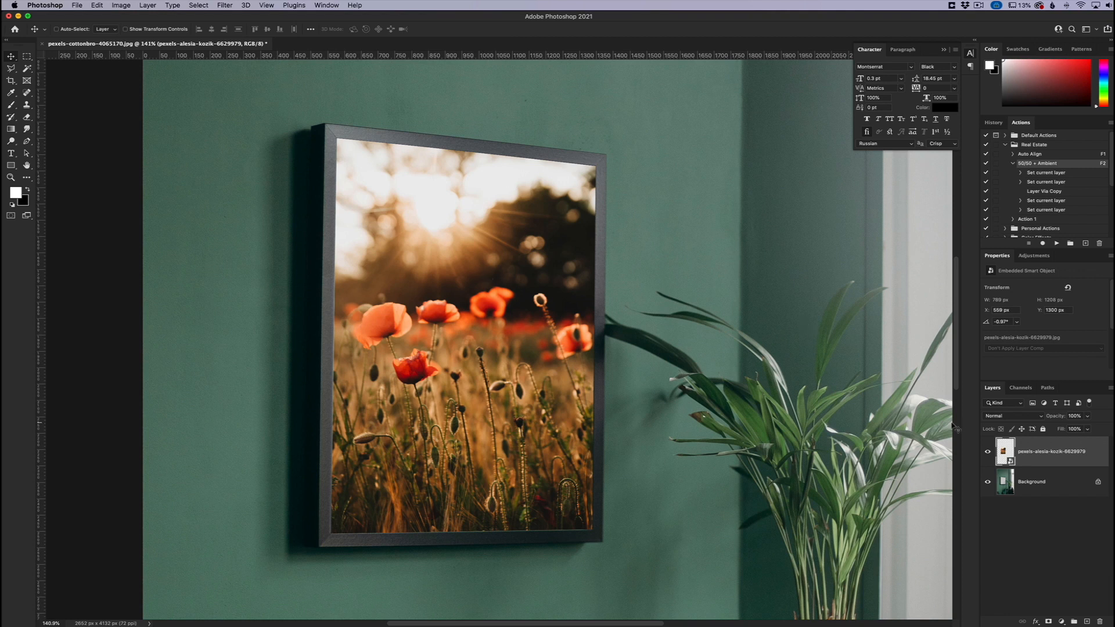
pyautogui.moveTo(600, 335)
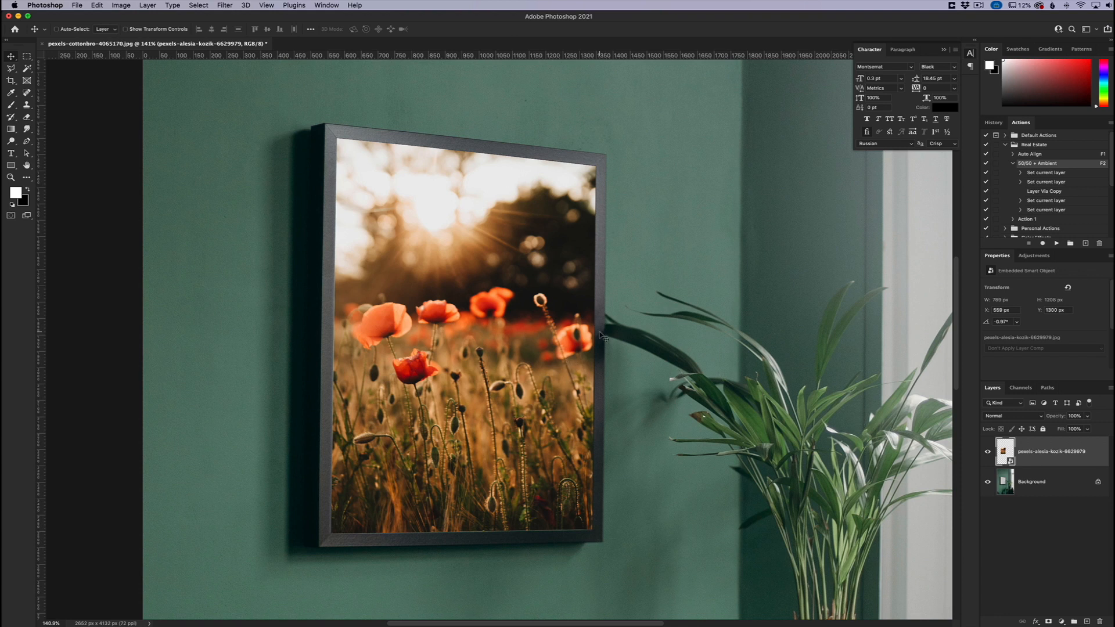
pyautogui.moveTo(306, 144)
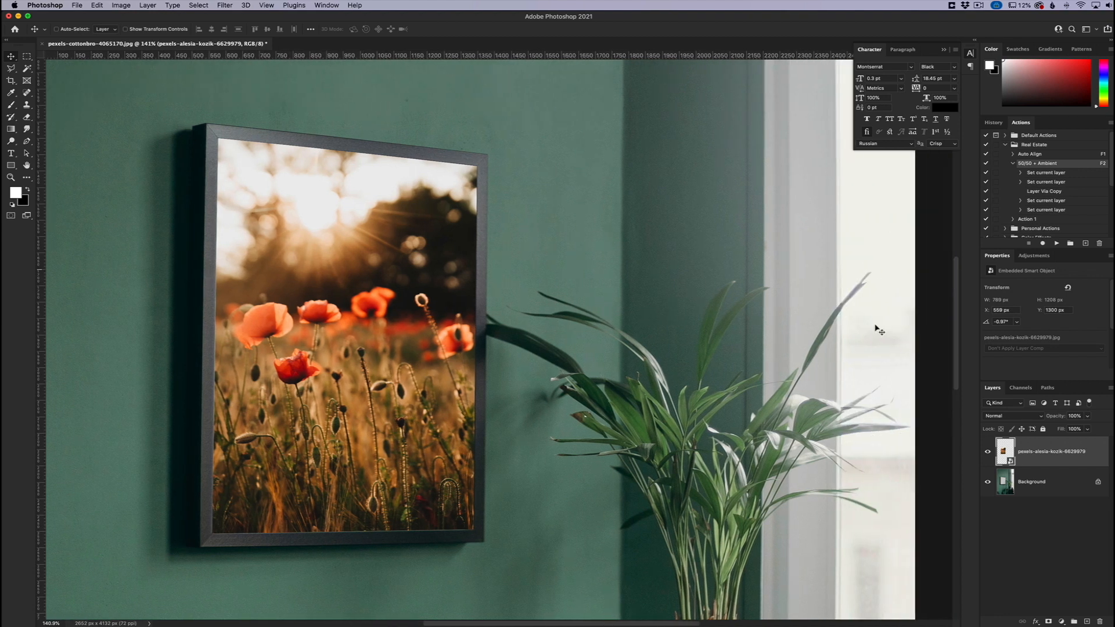
pyautogui.moveTo(210, 190)
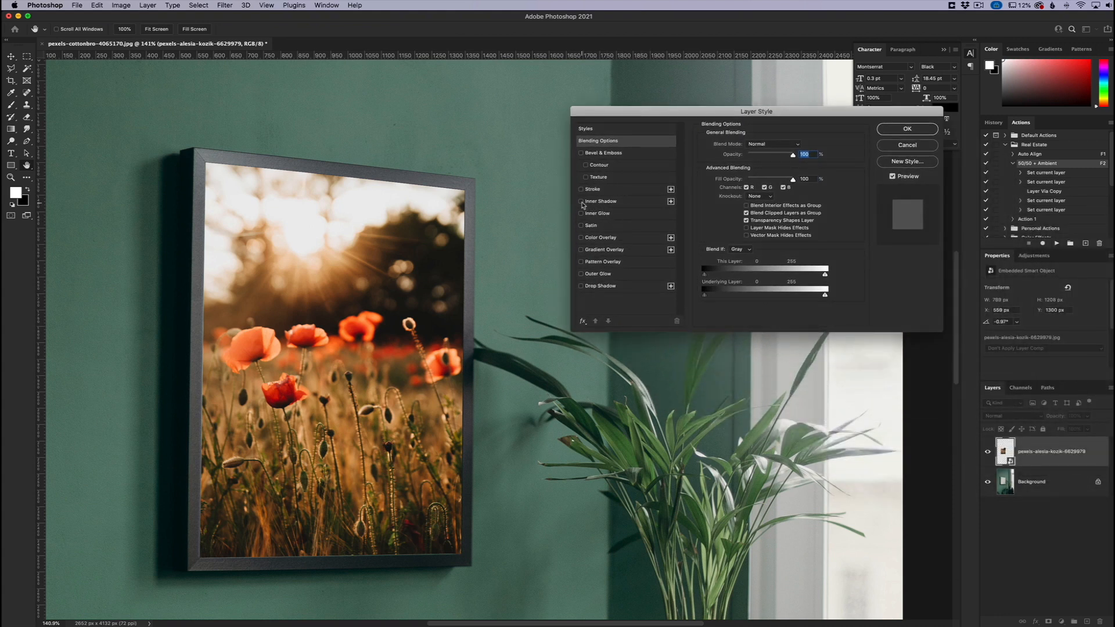
# - Enable Inner Shadow on the poppy layer and confirm the layer style
pyautogui.click(599, 201)
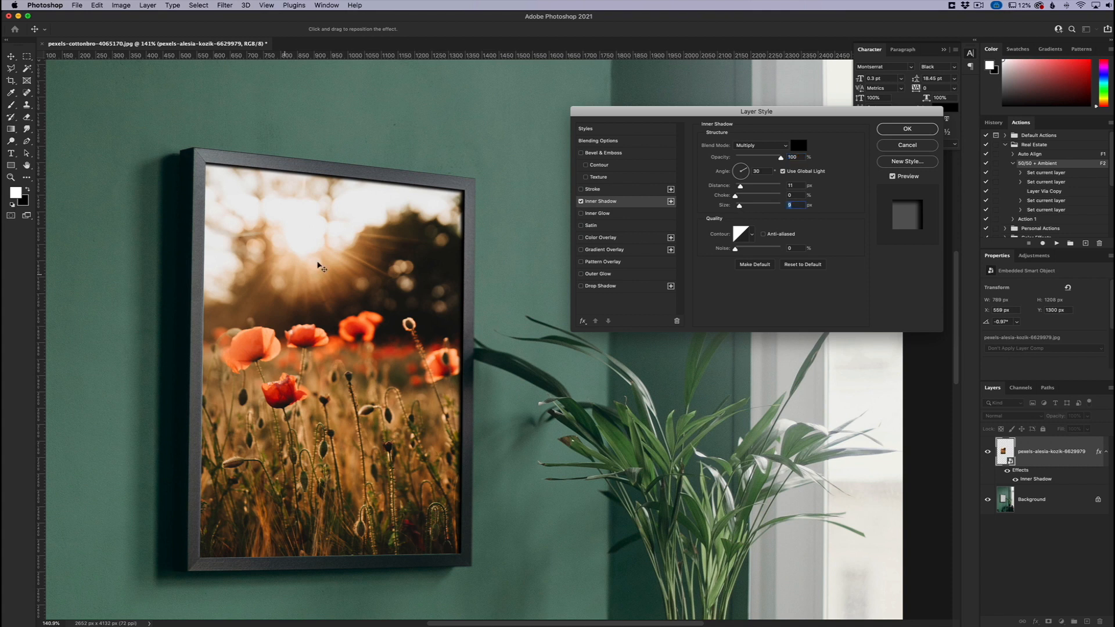
pyautogui.moveTo(446, 376)
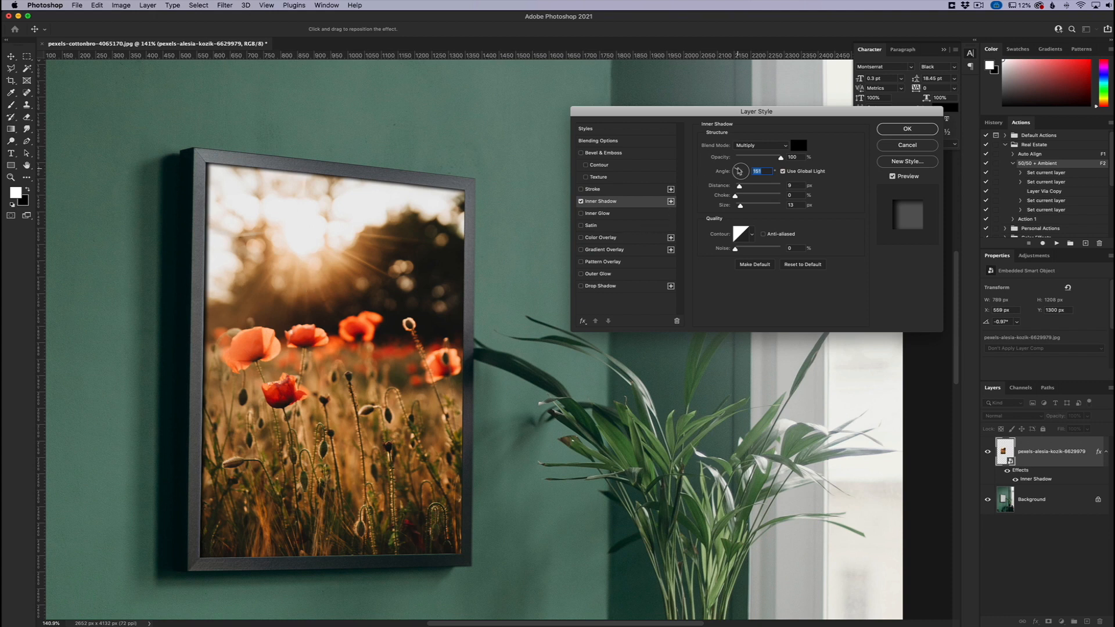
pyautogui.moveTo(738, 386)
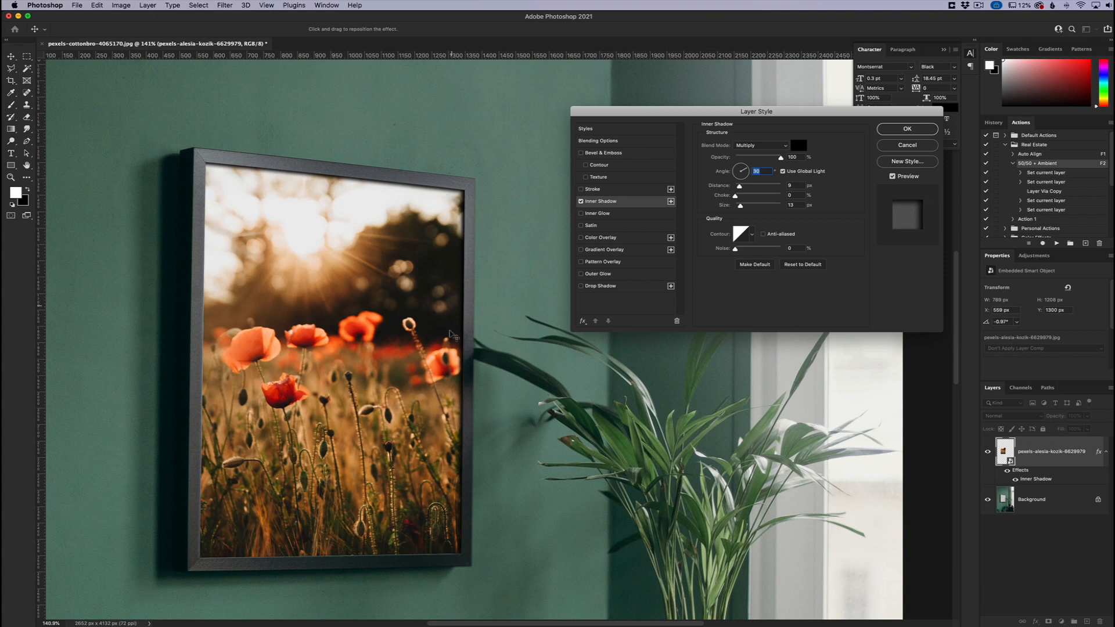
pyautogui.moveTo(936, 140)
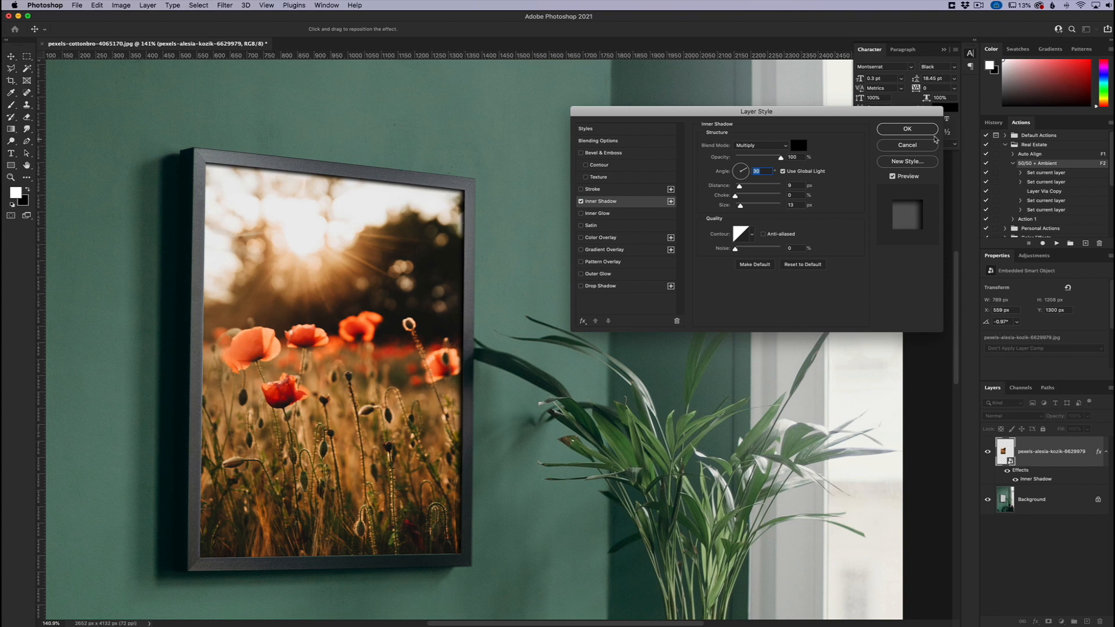
pyautogui.click(907, 129)
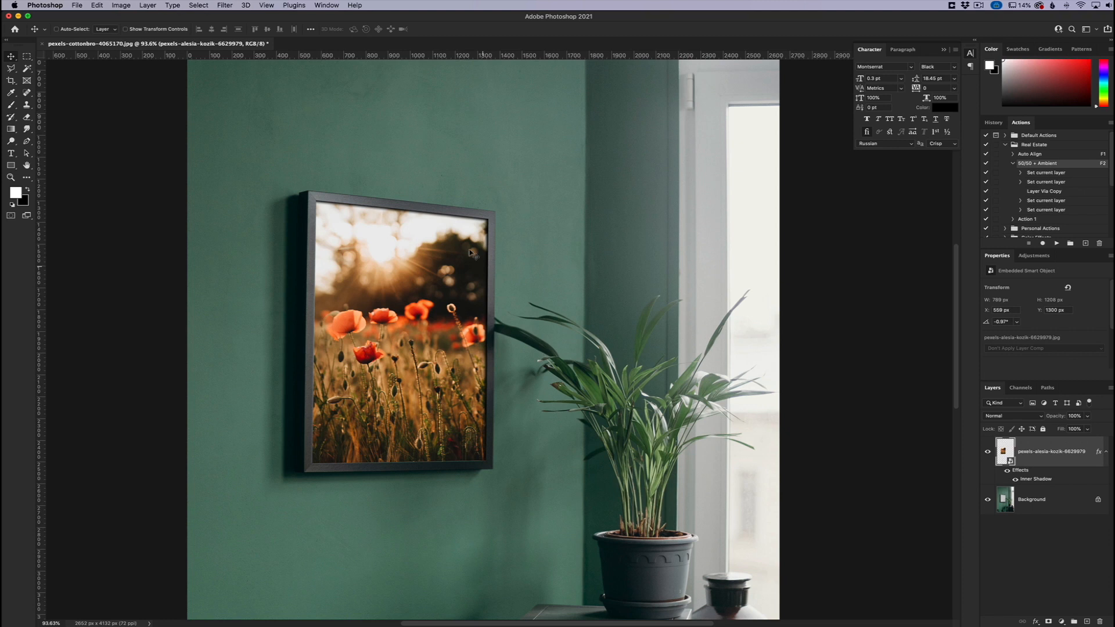
pyautogui.moveTo(464, 228)
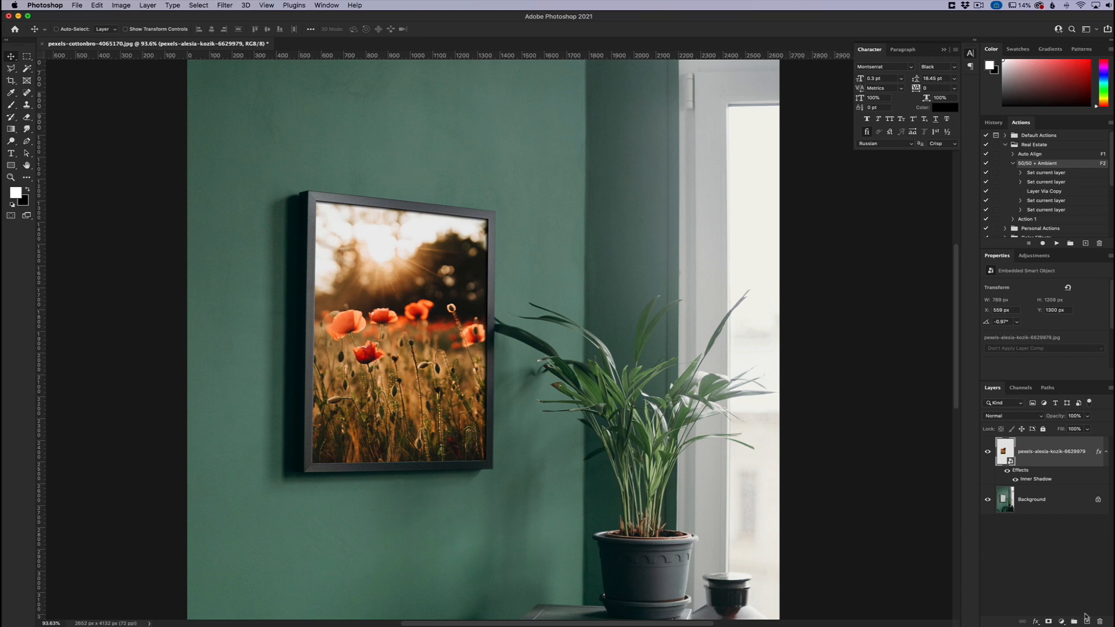
pyautogui.moveTo(321, 355)
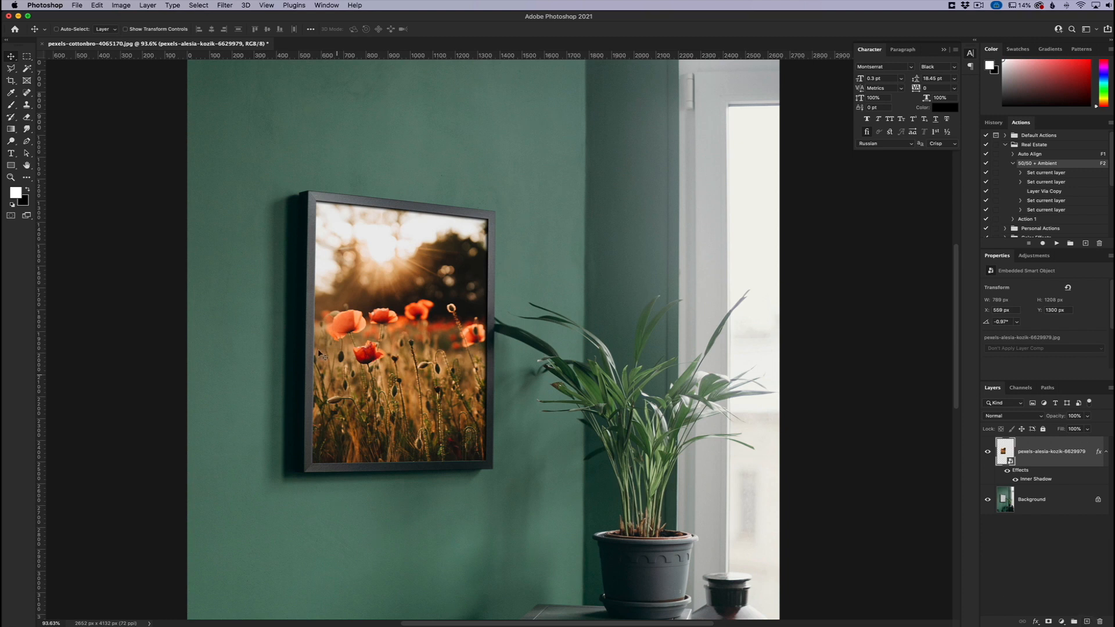
pyautogui.moveTo(1095, 546)
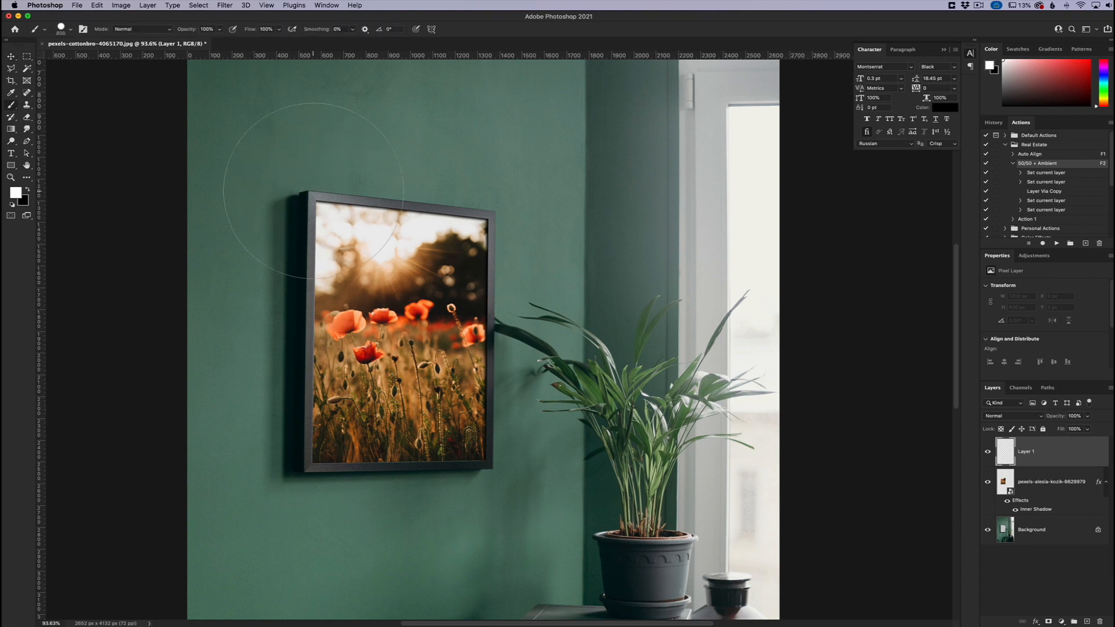
# - Pick the Brush tool to paint soft white light on the new layer
pyautogui.click(72, 29)
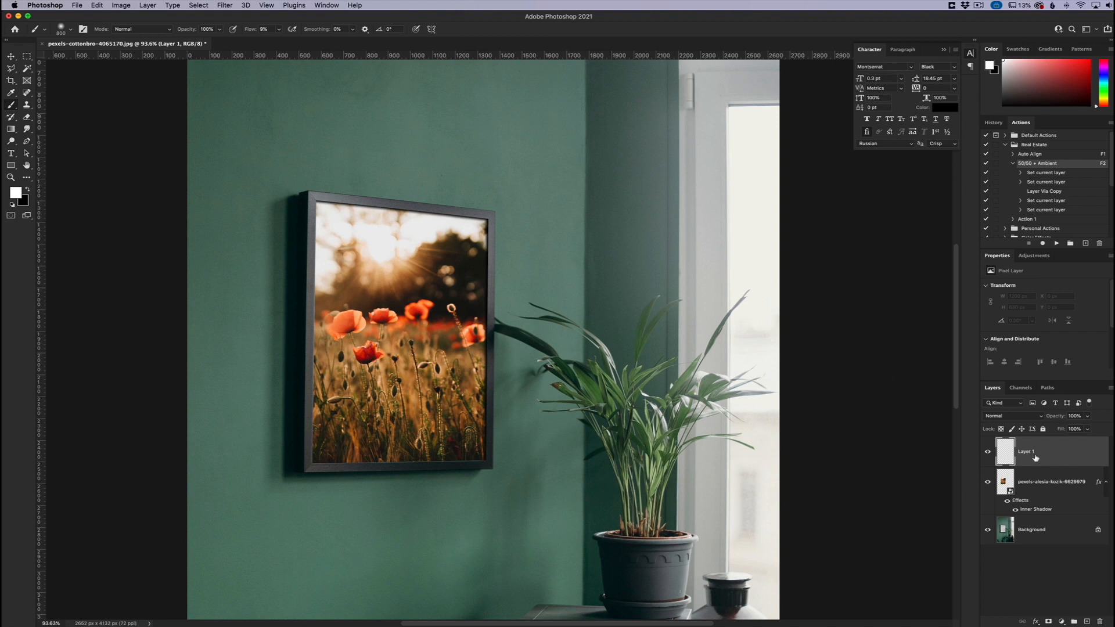
pyautogui.moveTo(1047, 469)
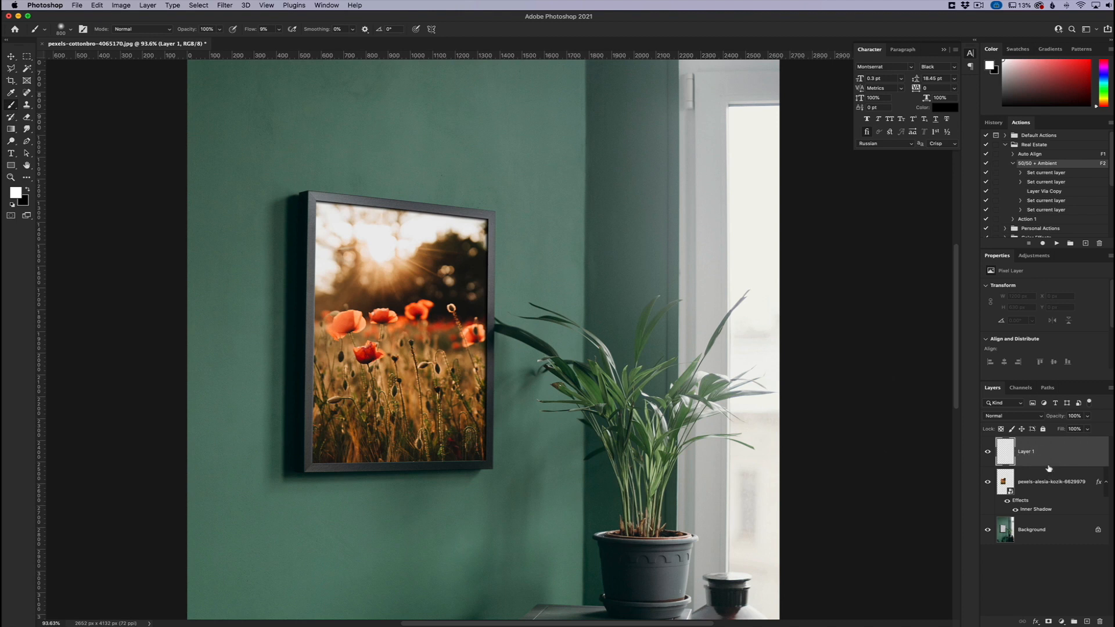
pyautogui.moveTo(804, 406)
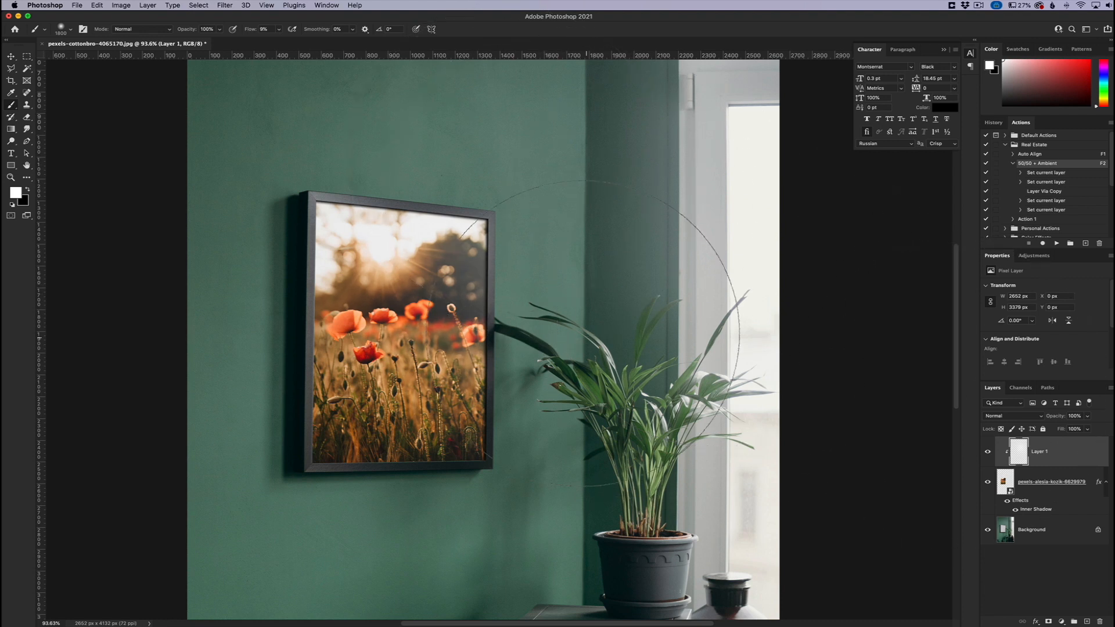
# - Set Layer 1's blend mode to Soft Light and hide it to compare
pyautogui.click(1010, 415)
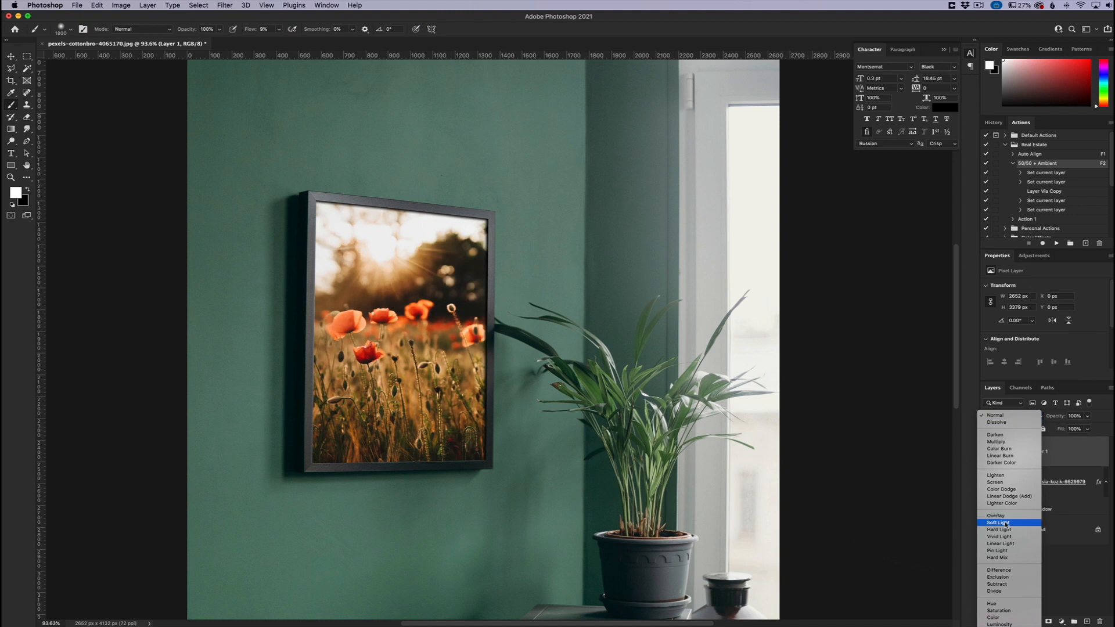
pyautogui.click(998, 523)
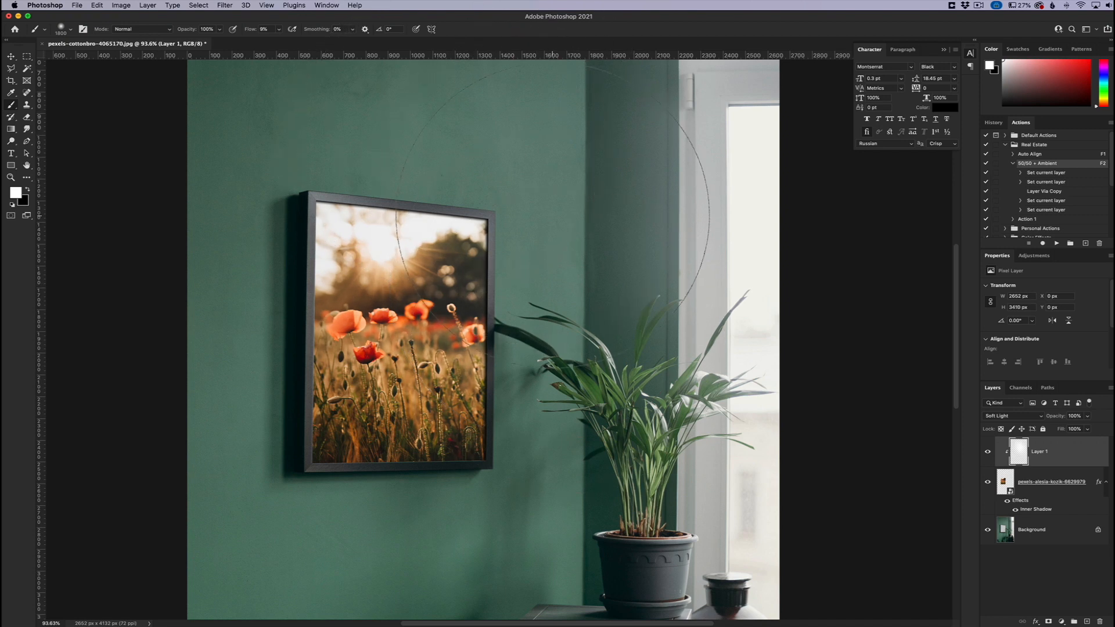
pyautogui.scroll(-3)
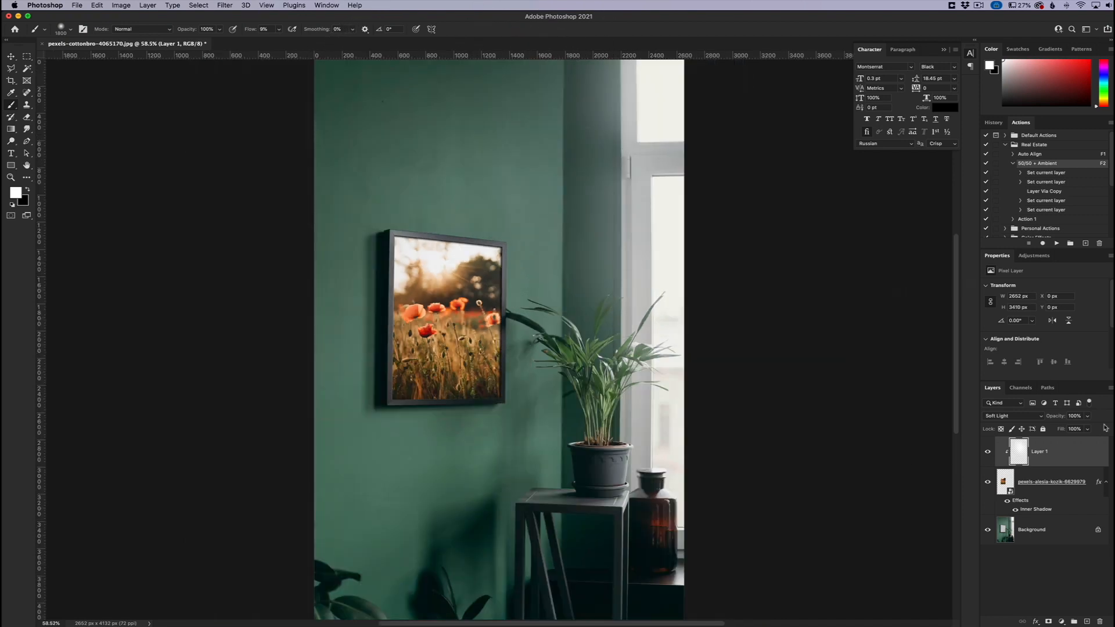
pyautogui.click(987, 452)
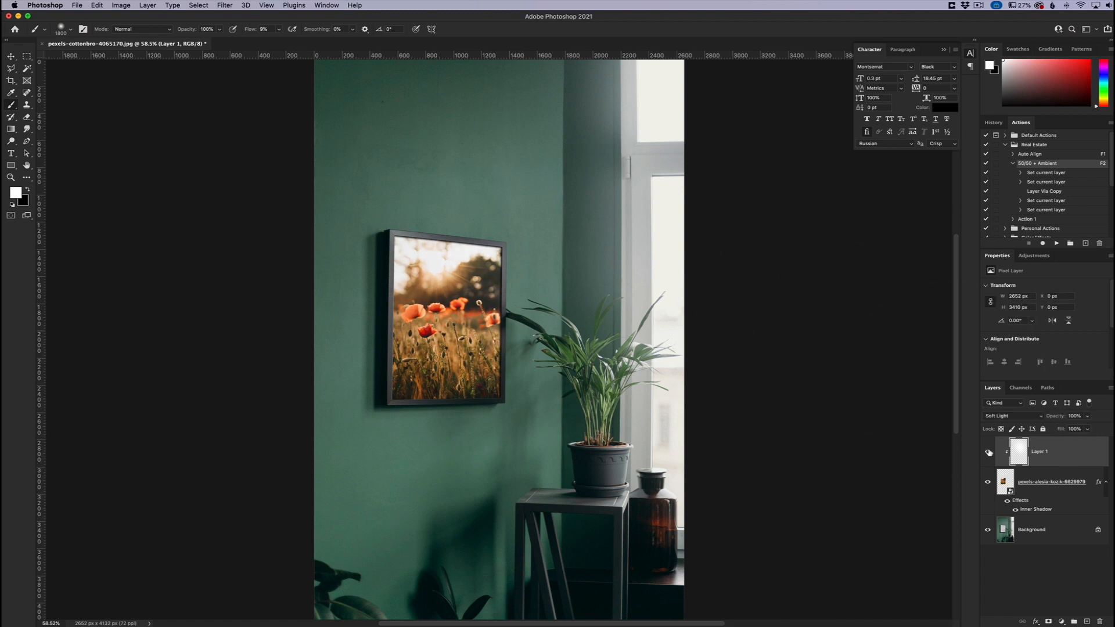
pyautogui.moveTo(987, 452)
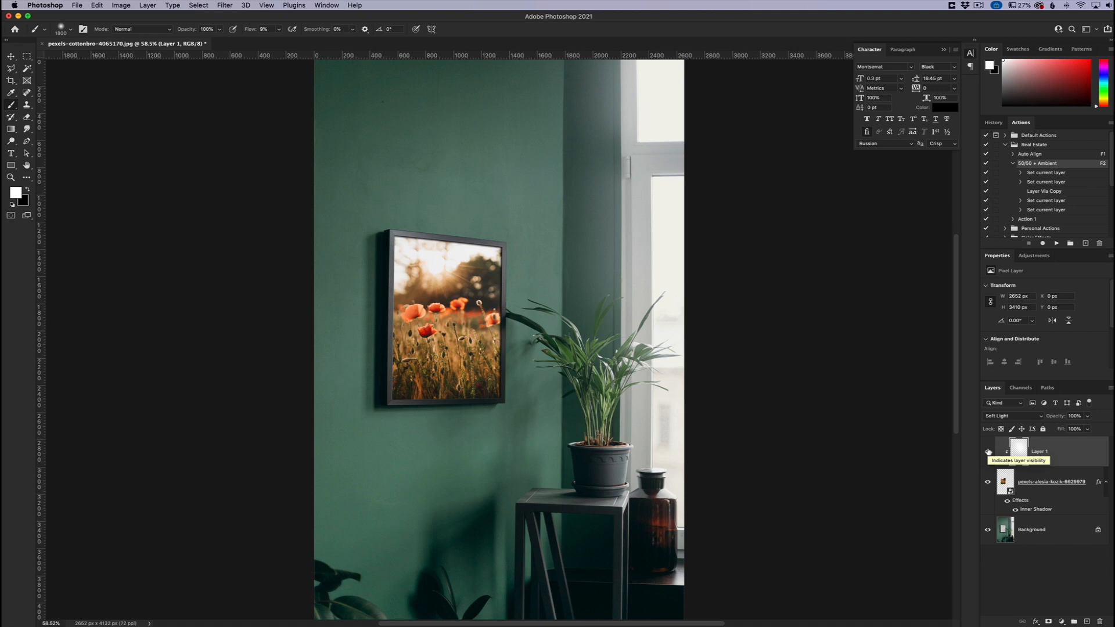